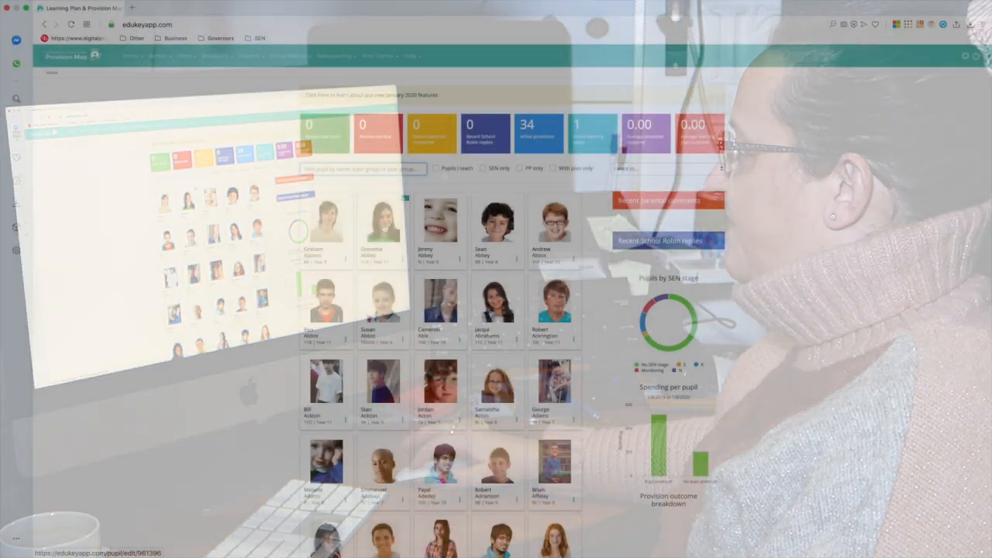
left_click(381, 225)
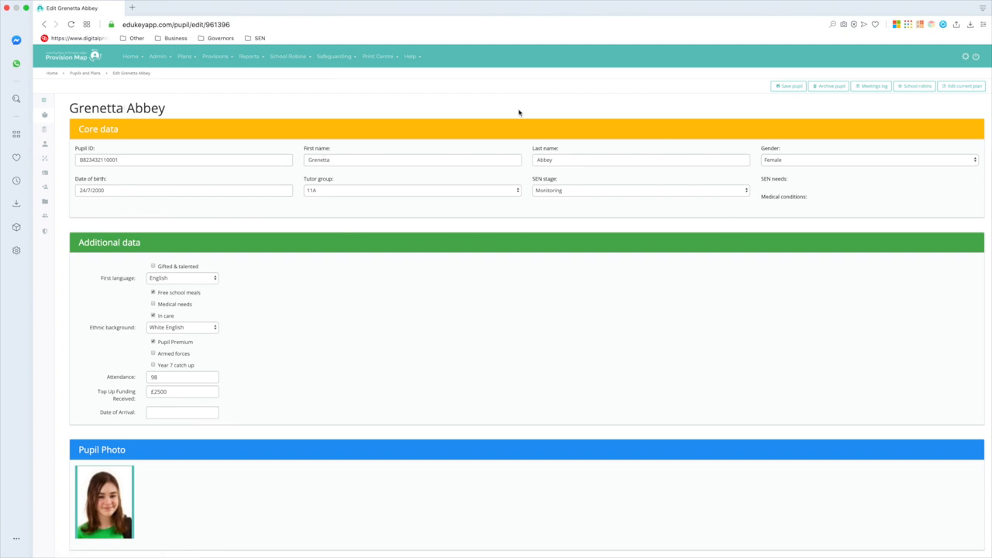
mouse_move(699, 195)
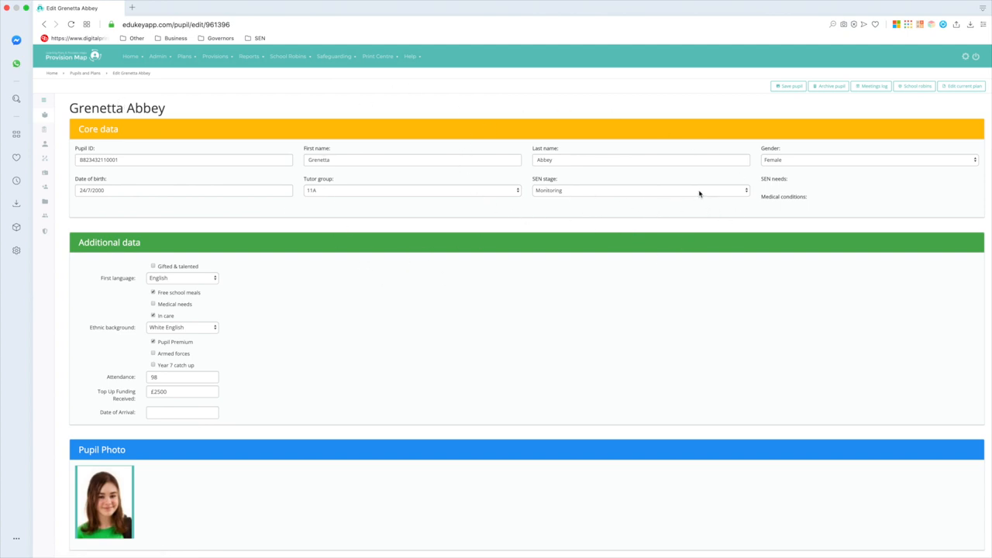
mouse_move(626, 211)
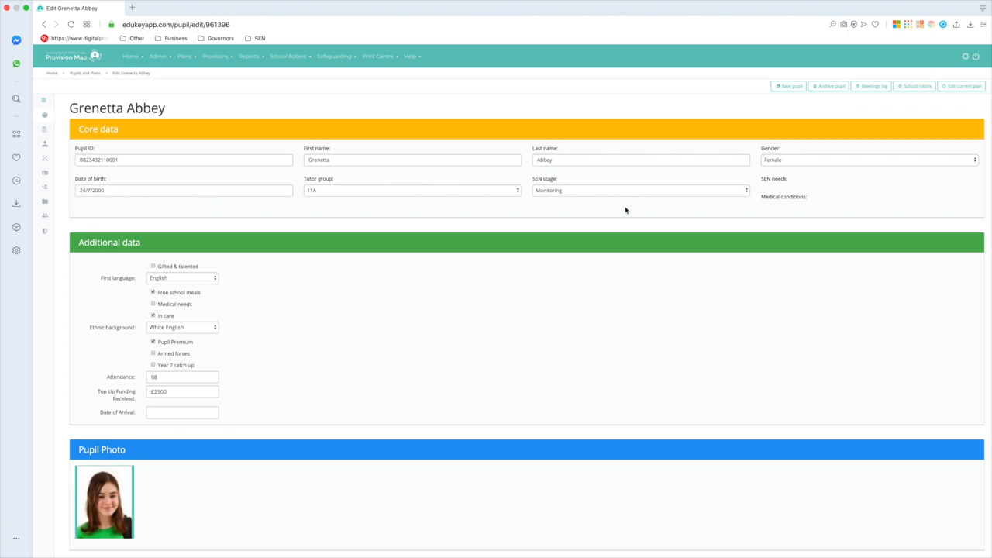
- Reveal the Learning Plans and Pupil passports sections of the record
scroll("down", 3)
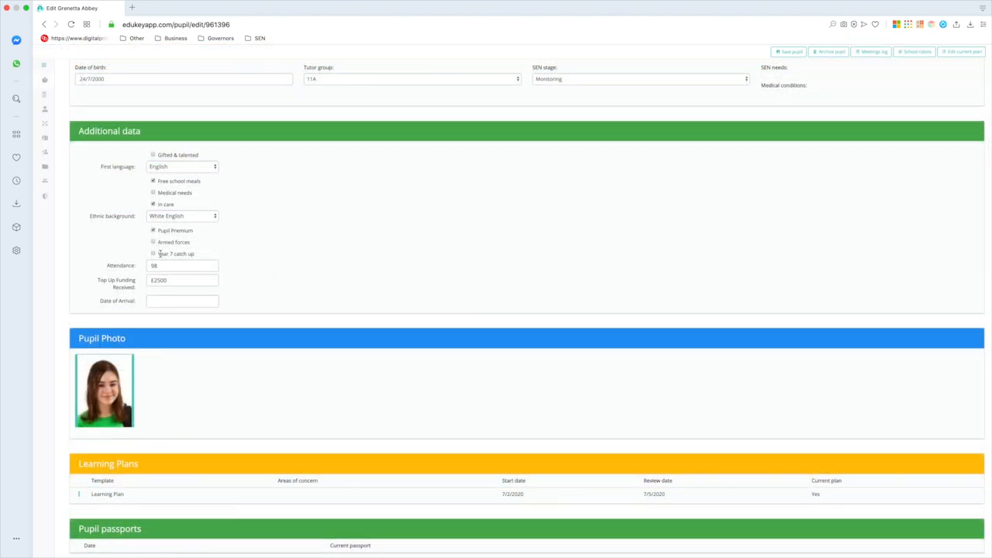
left_click(183, 265)
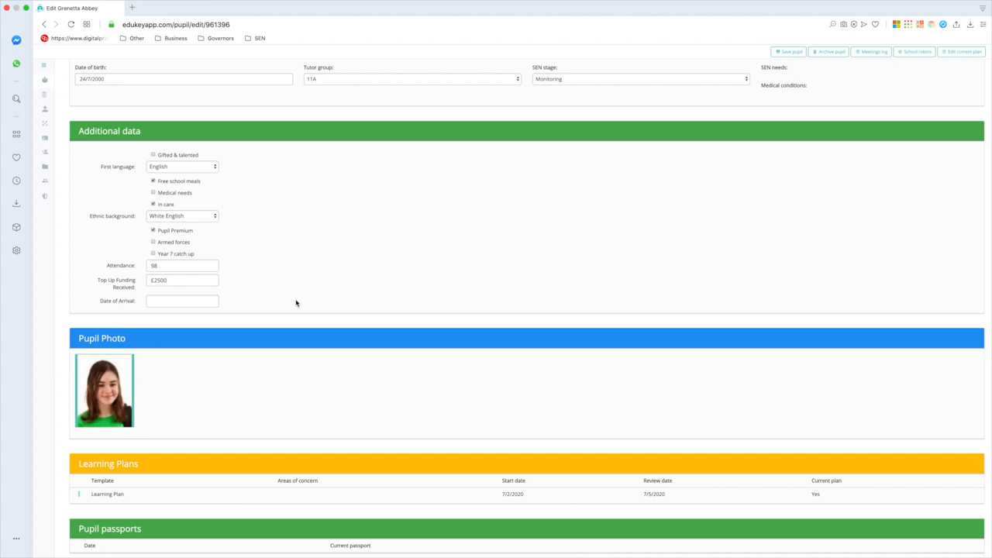
- Reveal Provisions and Files and show the Learning Plan's Edit, Review and Download actions
scroll("down", 3)
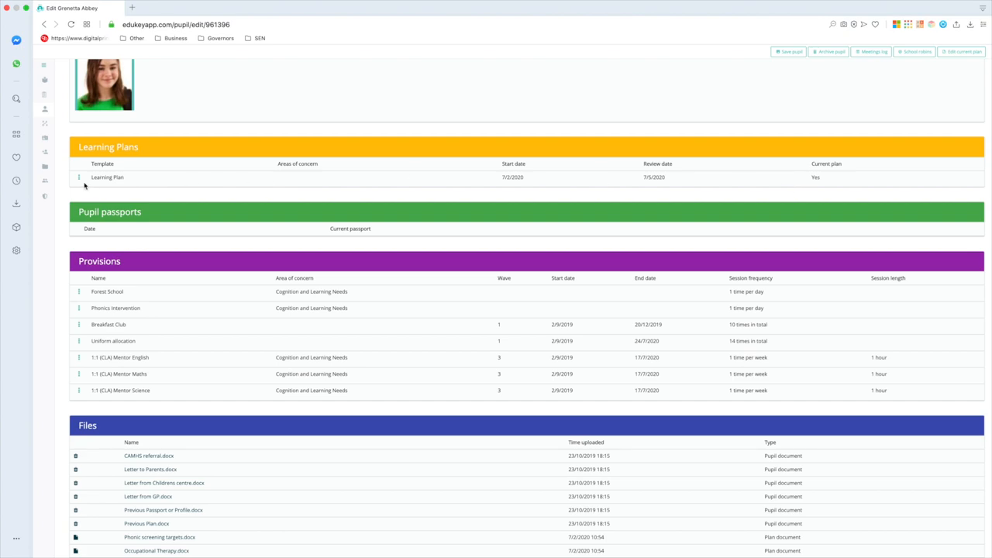
left_click(78, 176)
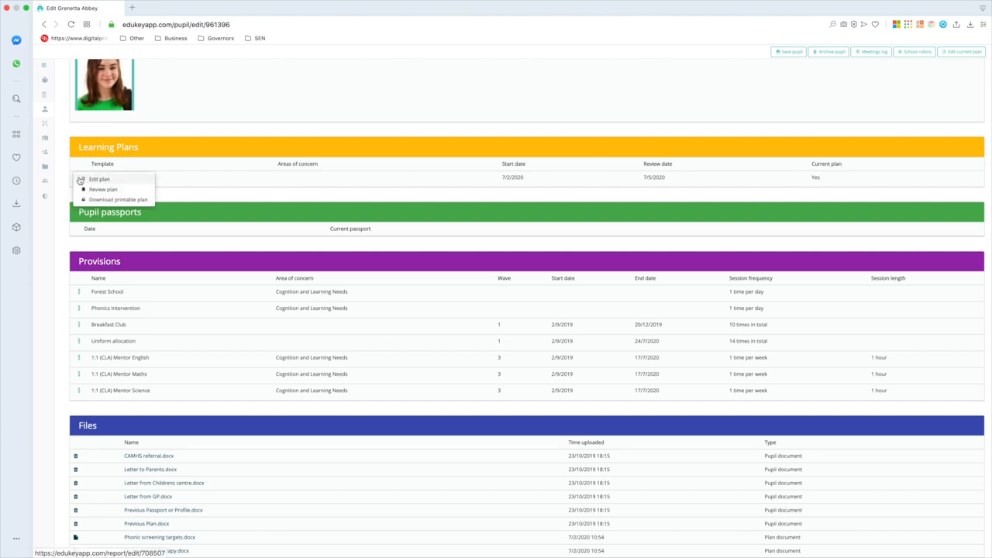